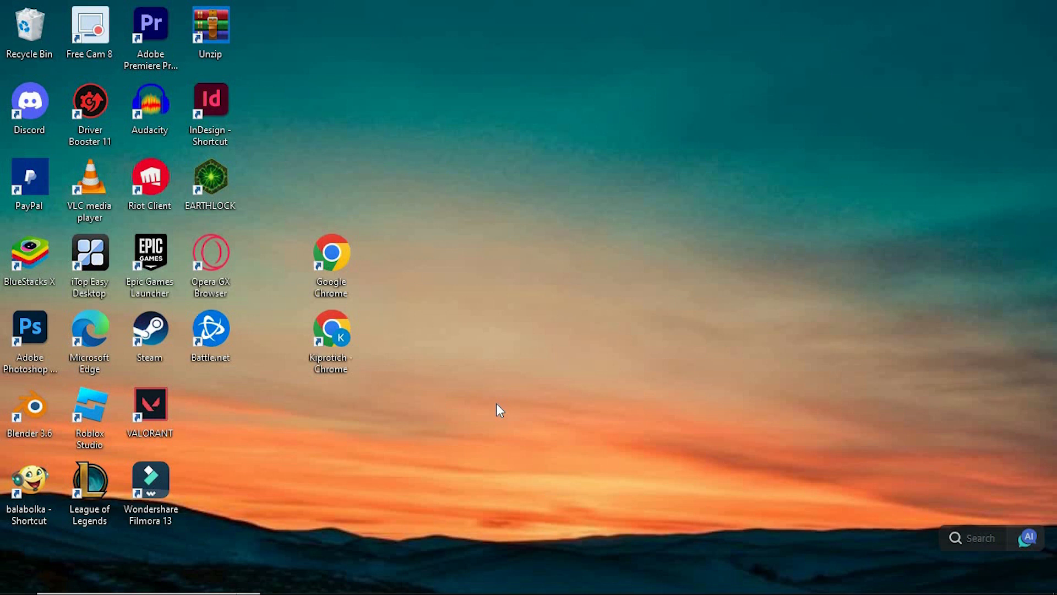
{"action": "mouse_move", "coordinate": [448, 591]}
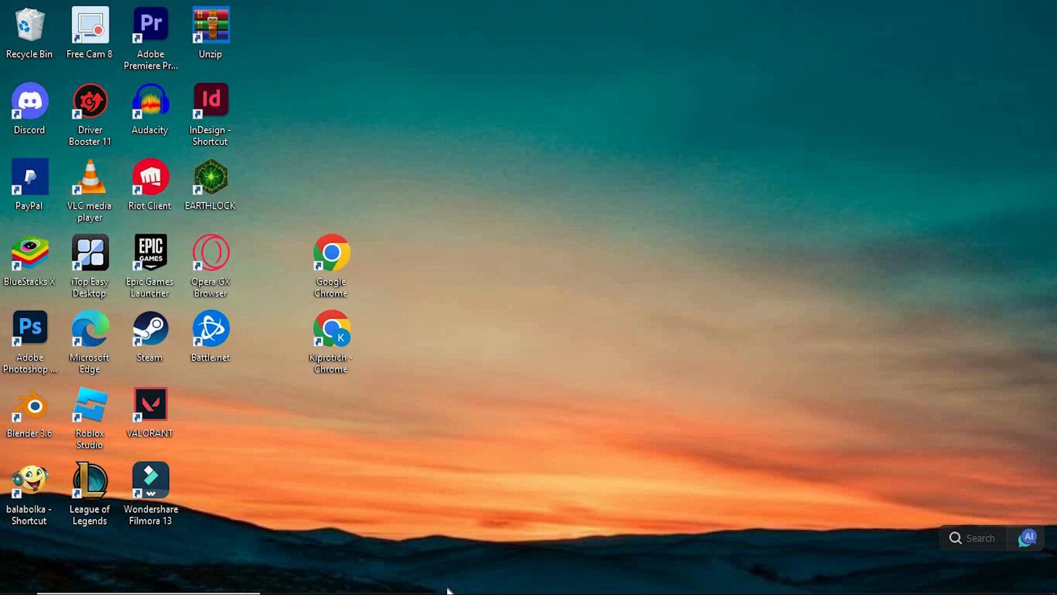
{"action": "mouse_move", "coordinate": [412, 479]}
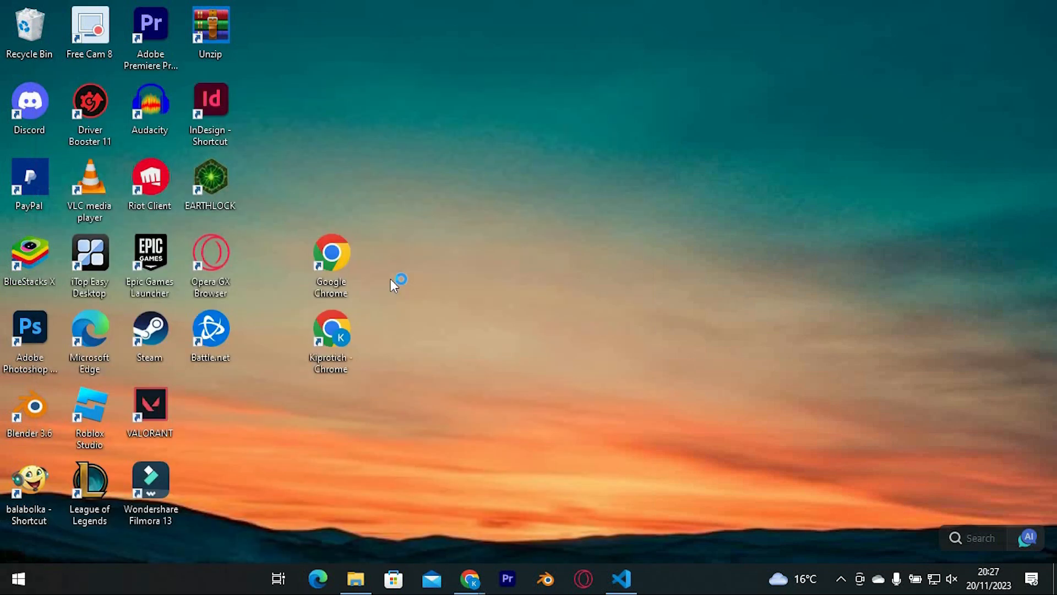
Launch the Epic Games Launcher from its desktop shortcut
{"action": "double_click", "coordinate": [150, 255]}
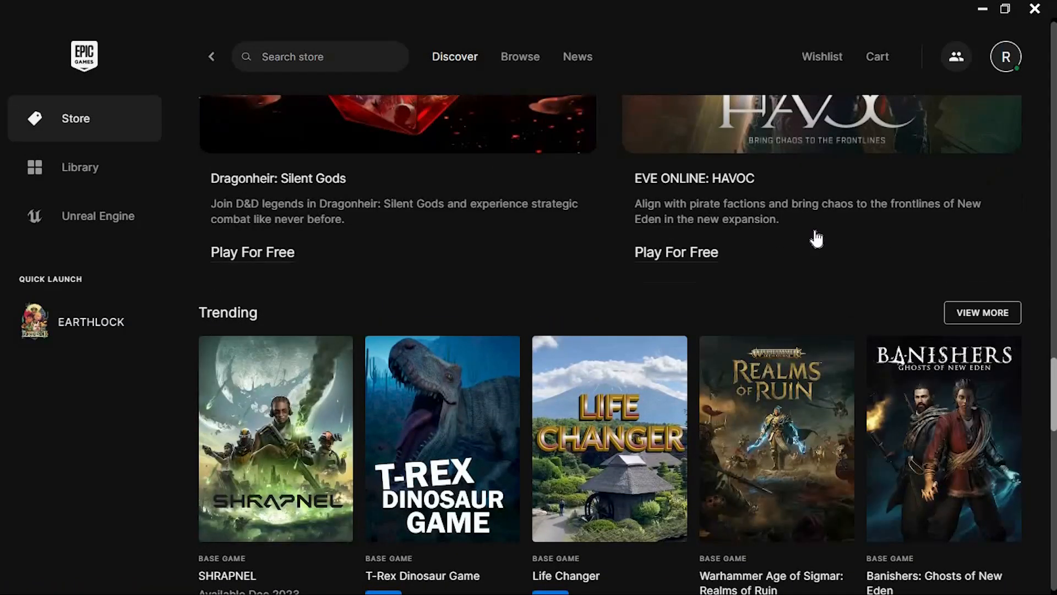
Show the account menu from the profile avatar on the Store page
{"action": "scroll", "scroll_direction": "down", "scroll_amount": 3}
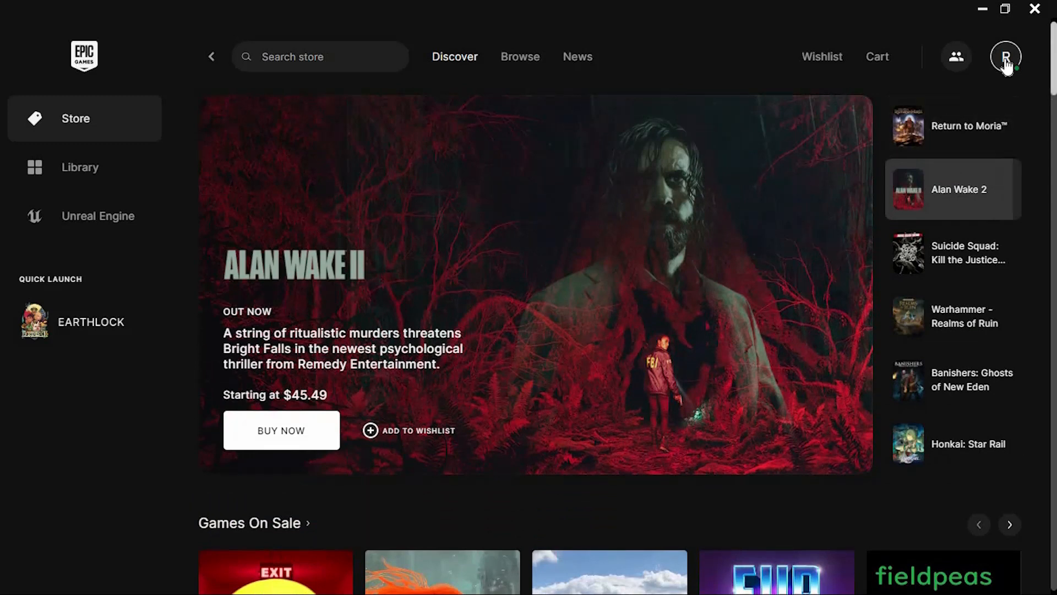
{"action": "left_click", "coordinate": [1005, 56]}
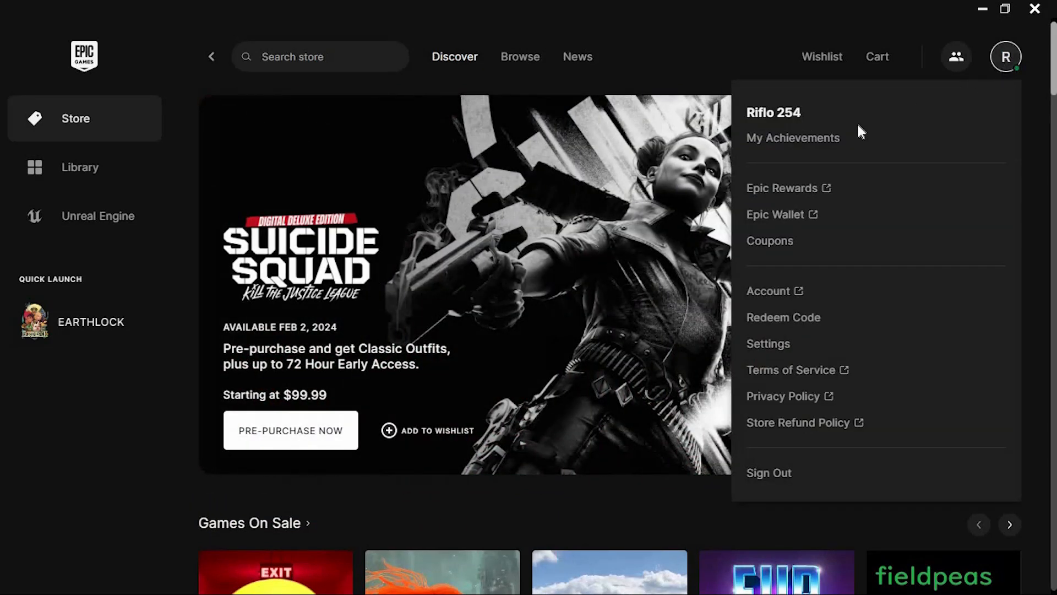
{"action": "mouse_move", "coordinate": [851, 182]}
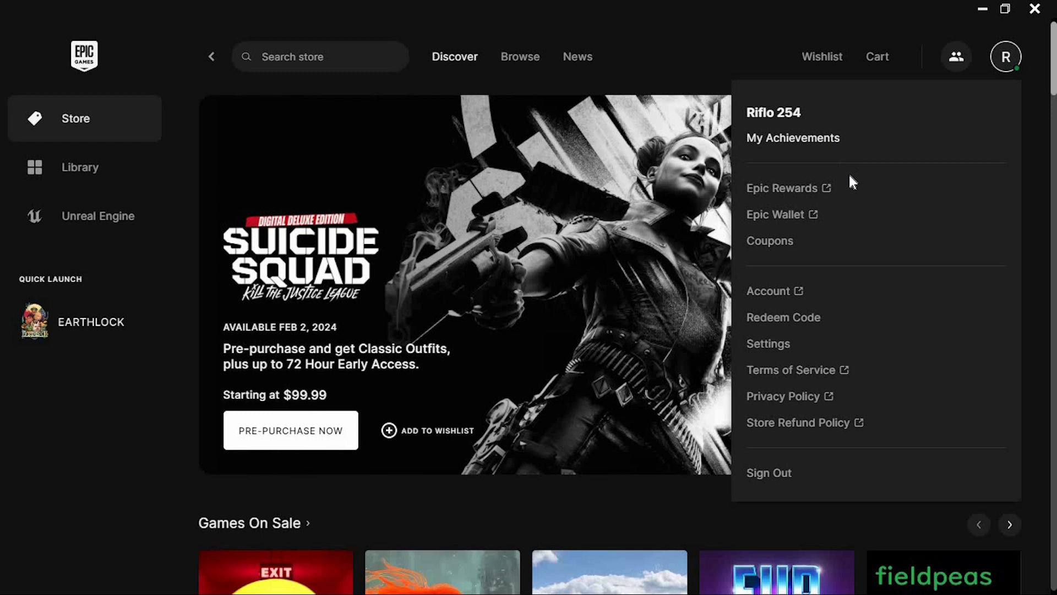
{"action": "mouse_move", "coordinate": [876, 419]}
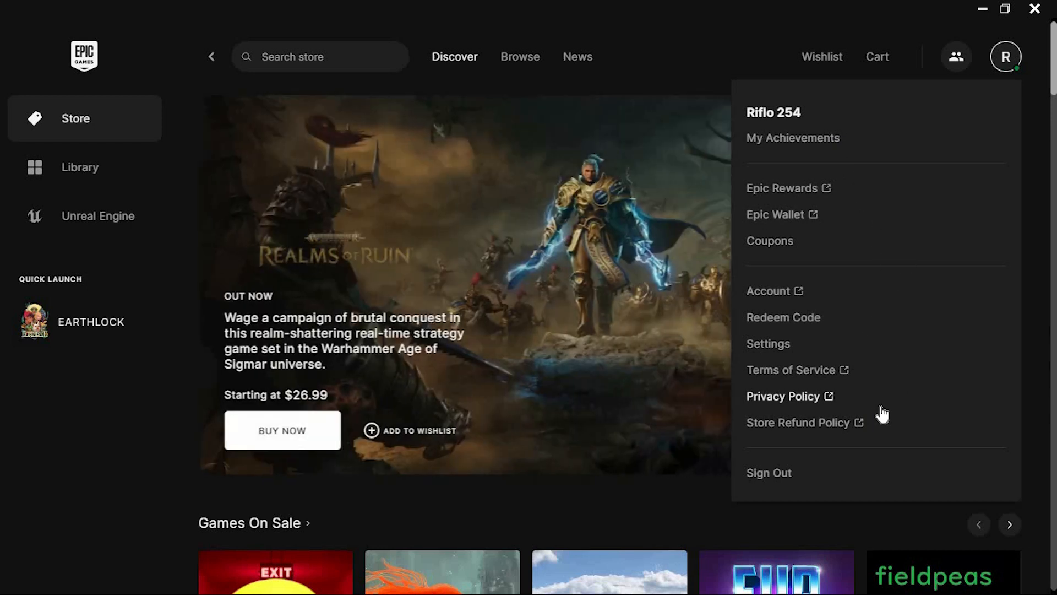
Go to Settings and tick Enable Cloud Saves under Preferences
{"action": "left_click", "coordinate": [767, 344]}
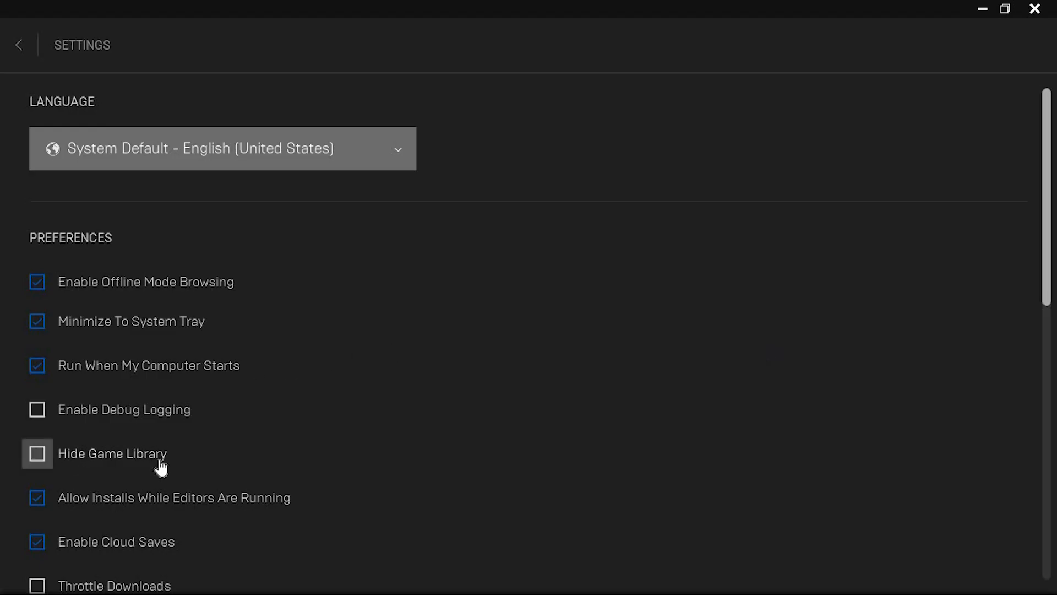
{"action": "scroll", "scroll_direction": "down", "scroll_amount": 3}
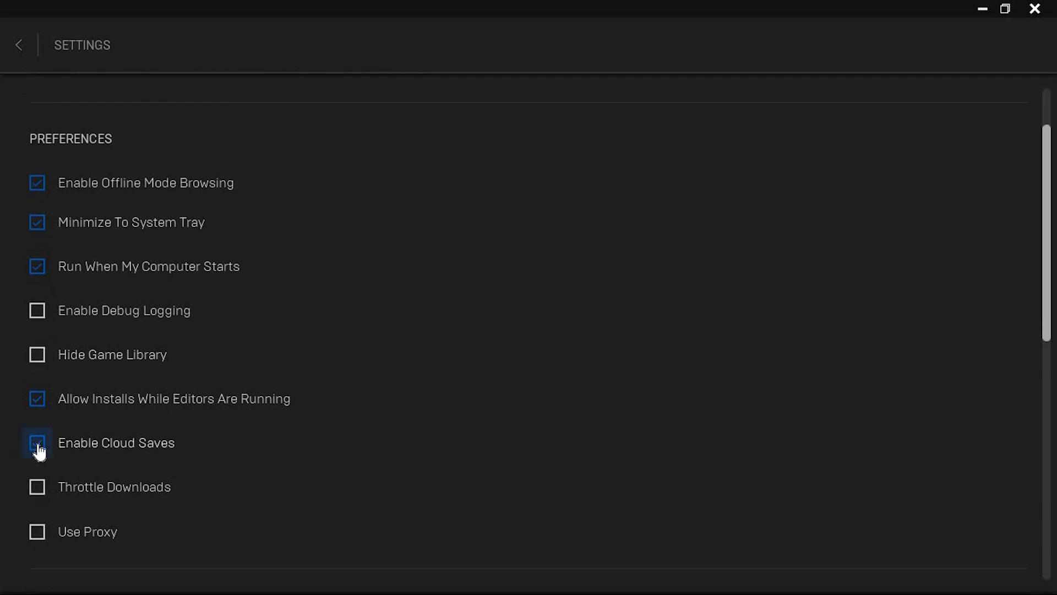
{"action": "left_click", "coordinate": [38, 442]}
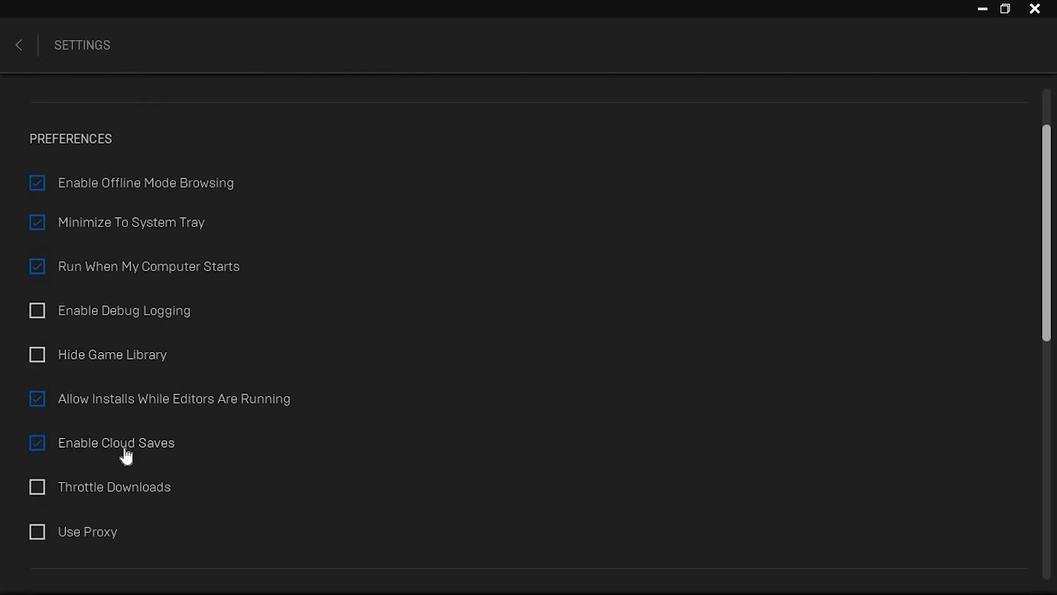
{"action": "mouse_move", "coordinate": [306, 411]}
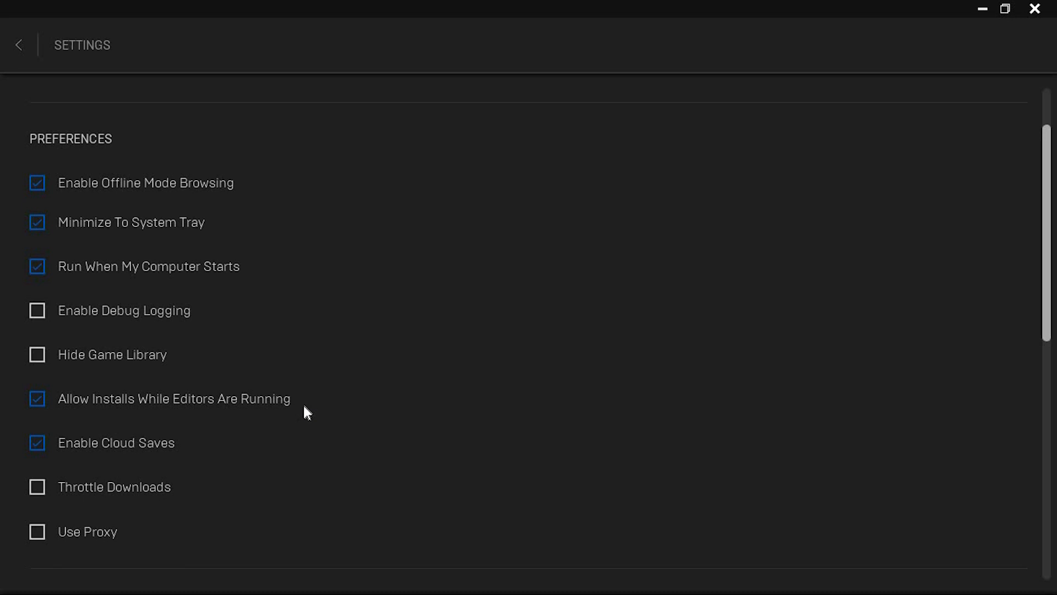
{"action": "mouse_move", "coordinate": [658, 316]}
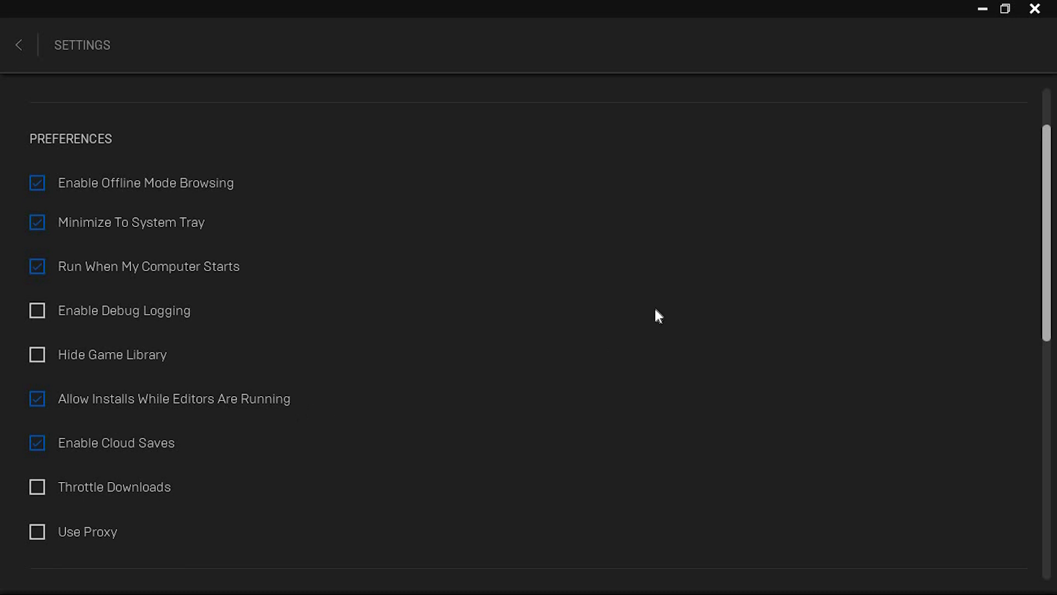